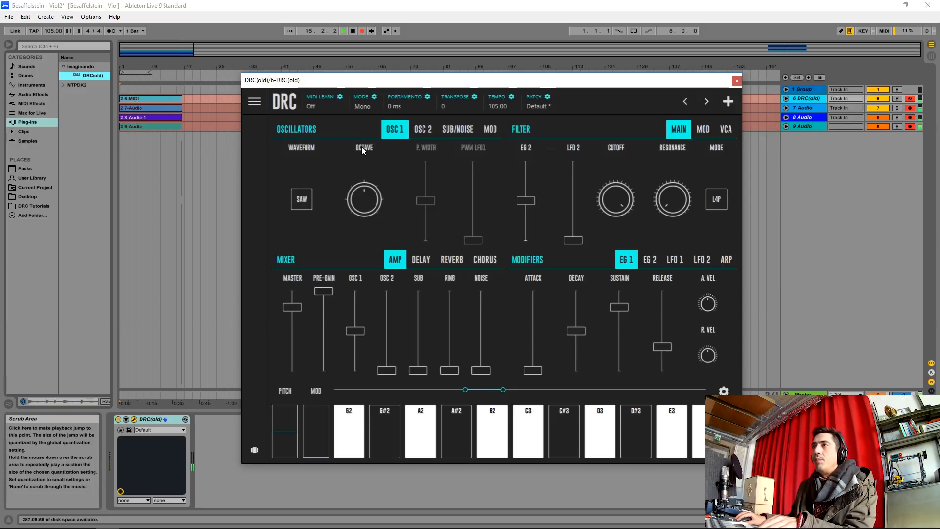
{"action": "mouse_move", "coordinate": [306, 320]}
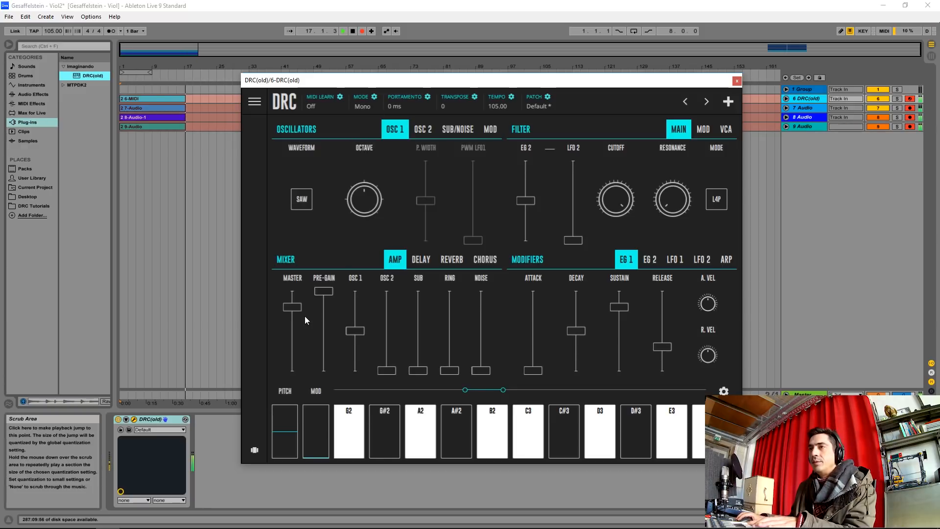
- Raise the OSC 1 and OSC 2 mixer faders to full and pull the Master fader down slightly
{"action": "left_click_drag", "start_coordinate": [292, 307], "coordinate": [291, 318]}
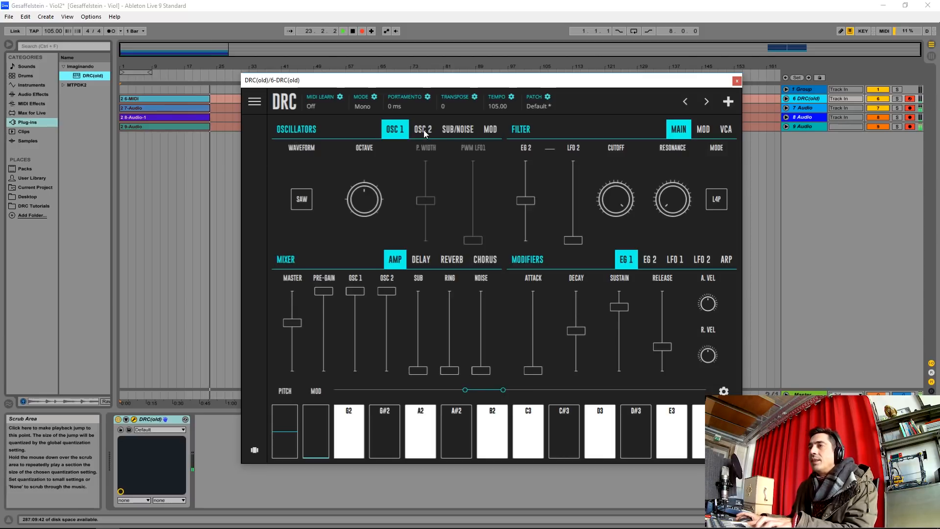
- Turn the second oscillator's FINE knob slightly negative to detune it against OSC 1
{"action": "left_click", "coordinate": [422, 130]}
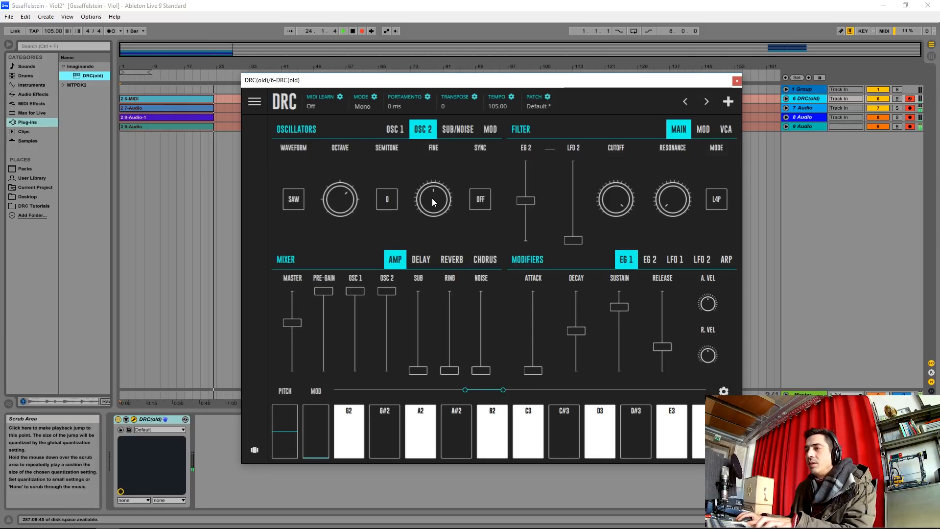
{"action": "left_click_drag", "start_coordinate": [432, 198], "coordinate": [432, 207]}
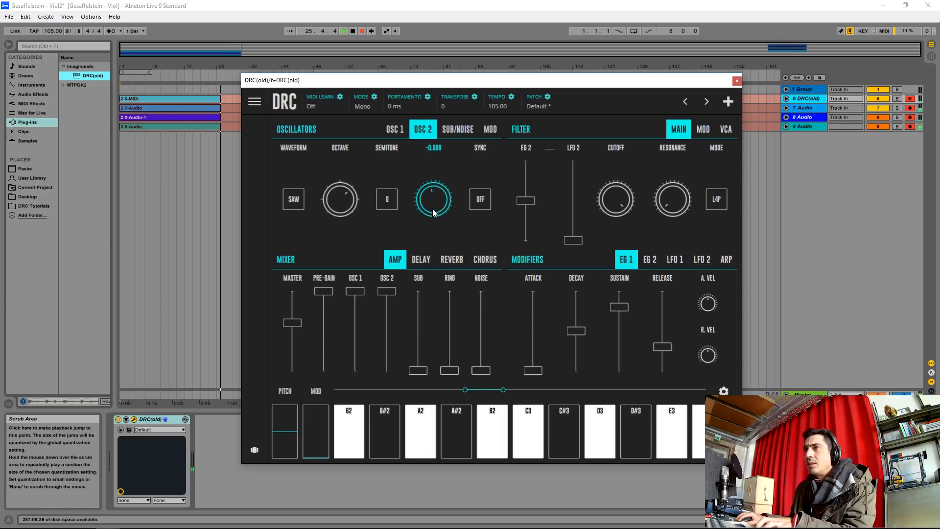
{"action": "left_click_drag", "start_coordinate": [433, 197], "coordinate": [432, 204]}
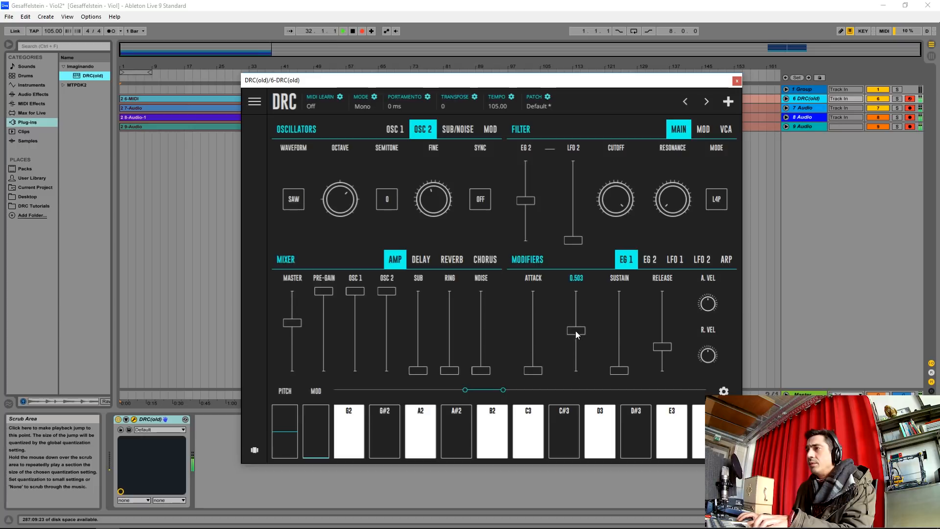
- Give EG 1 a medium decay and a slightly shorter release
{"action": "left_click_drag", "start_coordinate": [576, 330], "coordinate": [580, 329]}
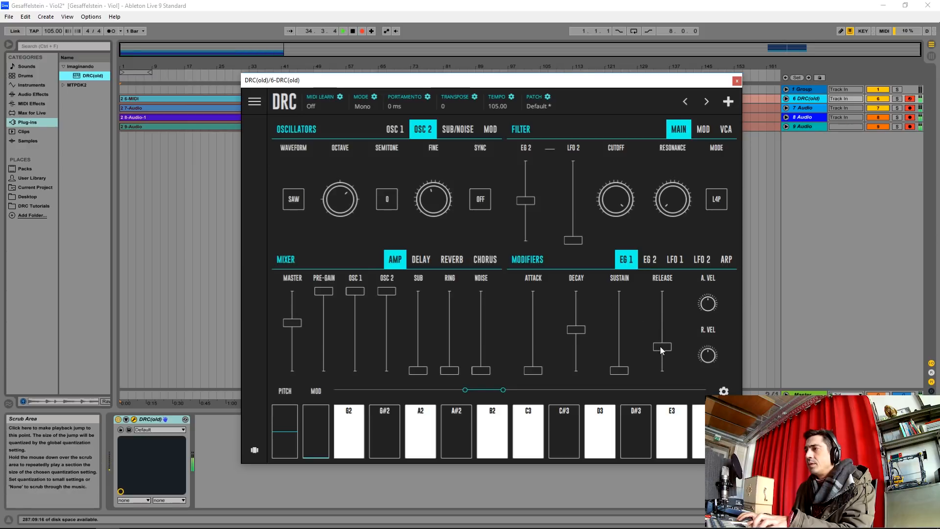
{"action": "left_click_drag", "start_coordinate": [662, 348], "coordinate": [661, 354]}
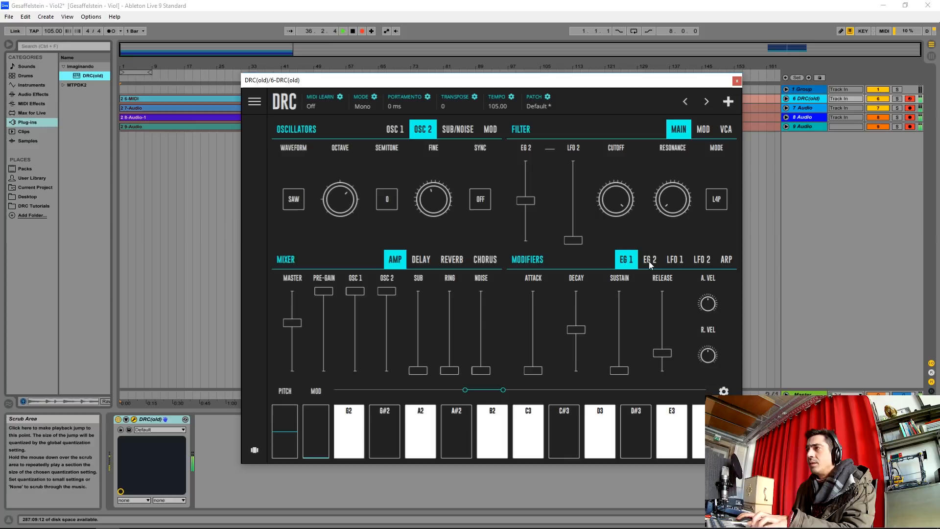
- Lengthen EG 2's decay while keeping its sustain and release low
{"action": "left_click", "coordinate": [650, 258]}
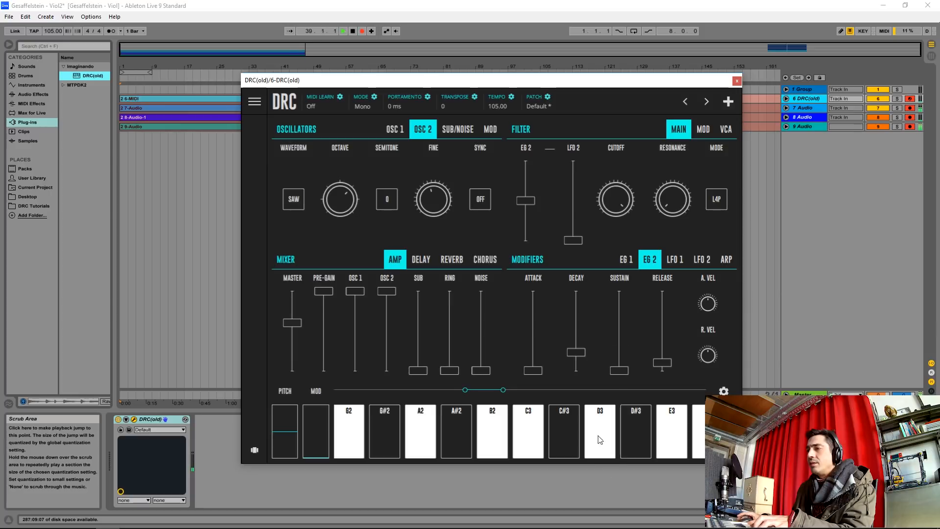
{"action": "left_click_drag", "start_coordinate": [574, 351], "coordinate": [577, 330]}
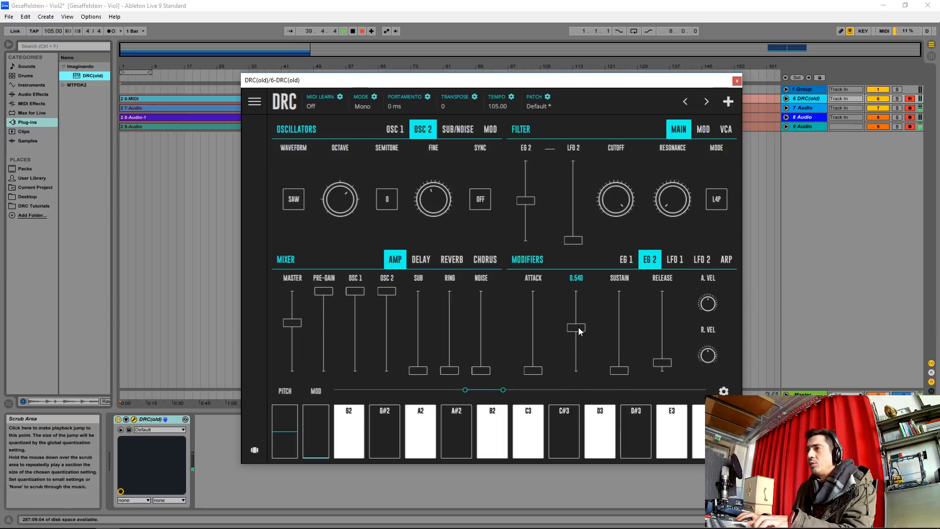
{"action": "left_click_drag", "start_coordinate": [575, 329], "coordinate": [577, 322]}
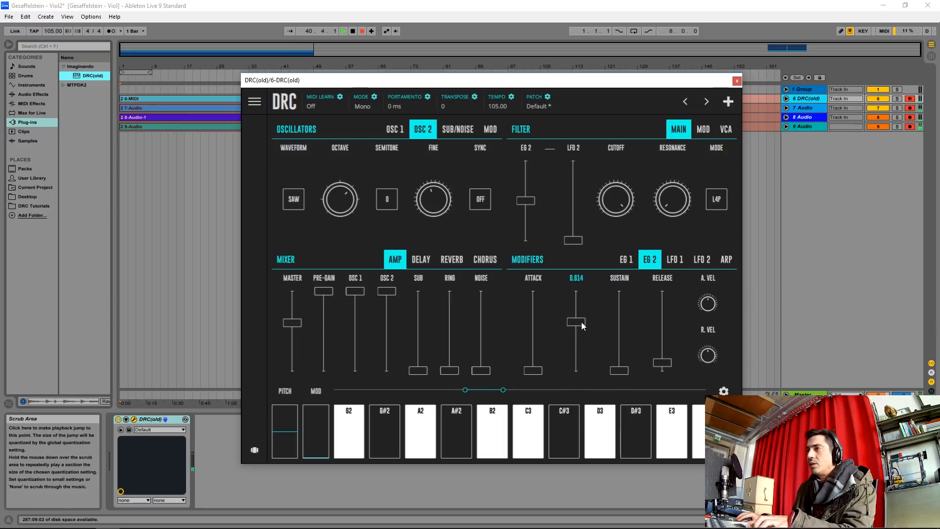
{"action": "left_click_drag", "start_coordinate": [575, 324], "coordinate": [576, 317]}
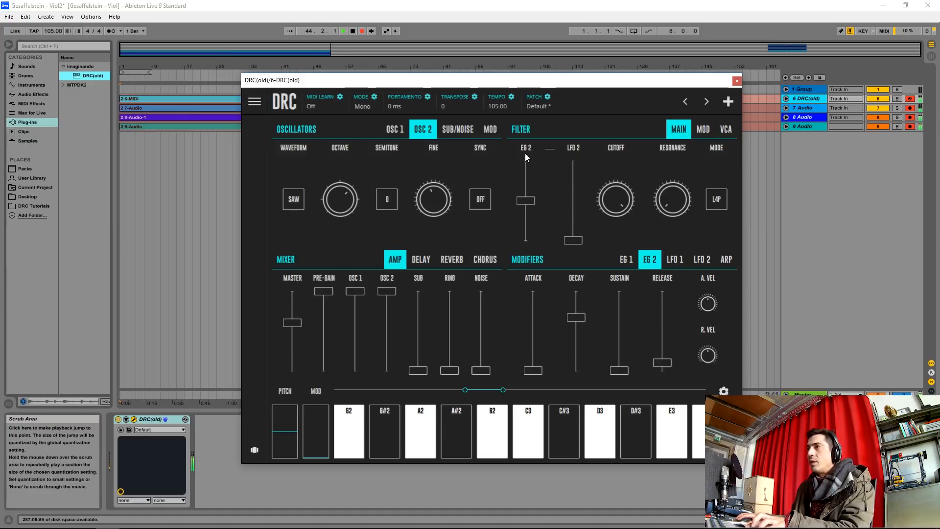
{"action": "mouse_move", "coordinate": [648, 169]}
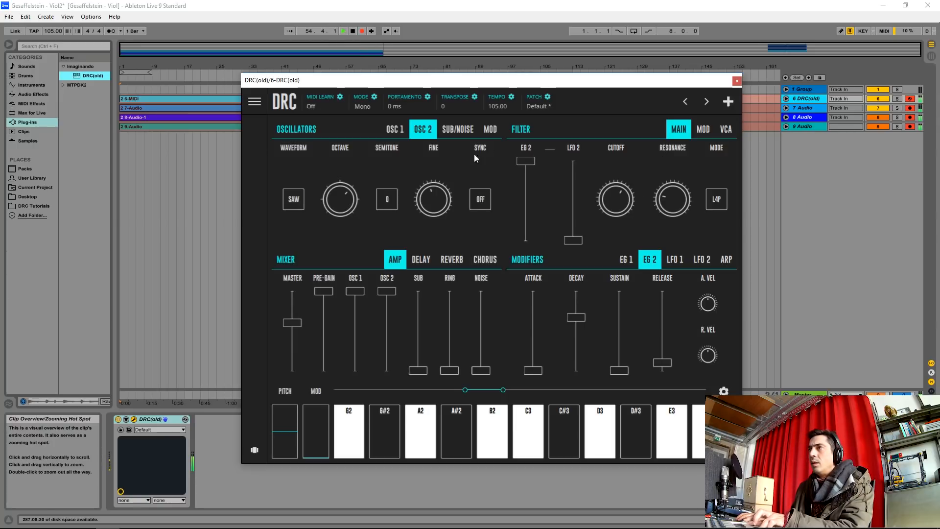
- Route EG 1 instead of LFO 1 to oscillator pitch and raise its modulation amount
{"action": "left_click", "coordinate": [490, 129]}
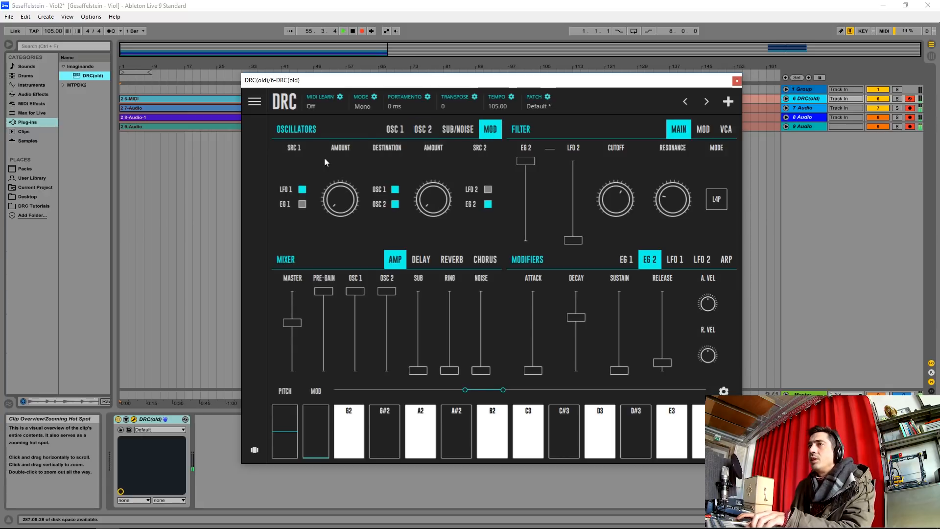
{"action": "left_click", "coordinate": [394, 203]}
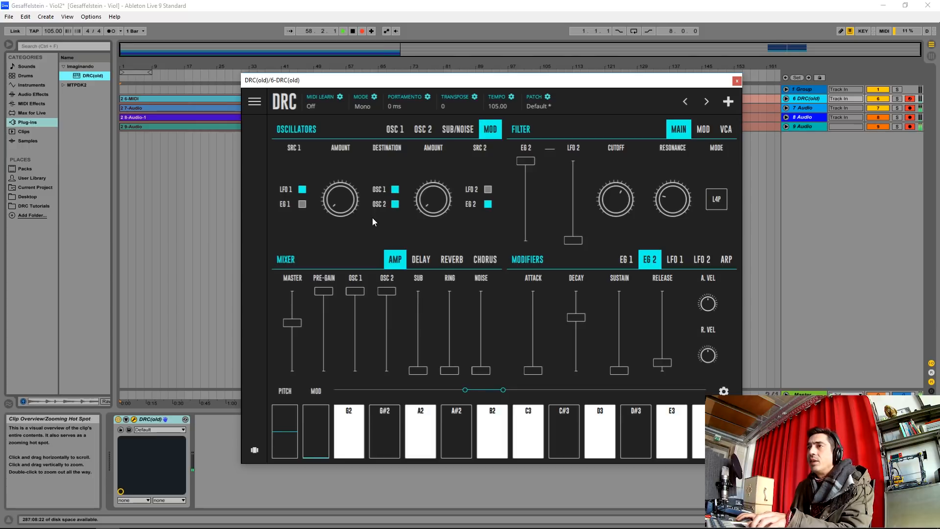
{"action": "left_click", "coordinate": [301, 189]}
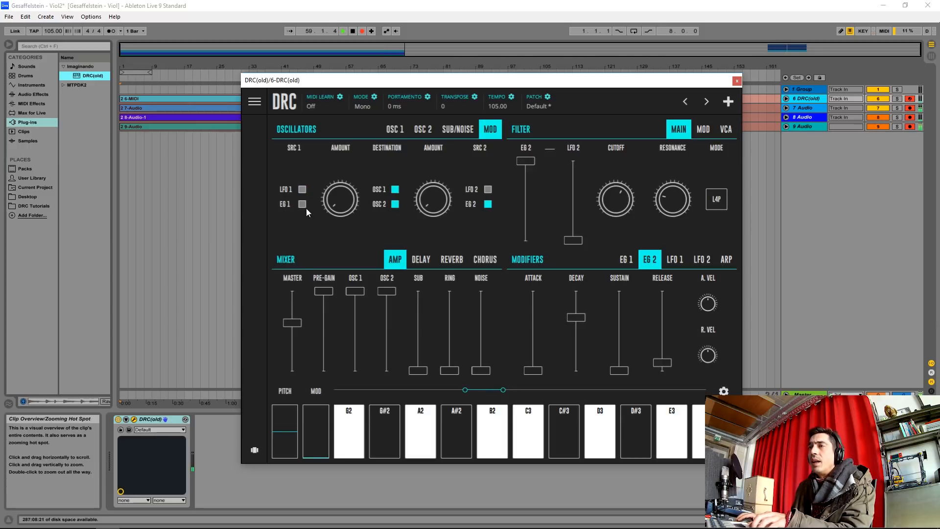
{"action": "left_click", "coordinate": [301, 204]}
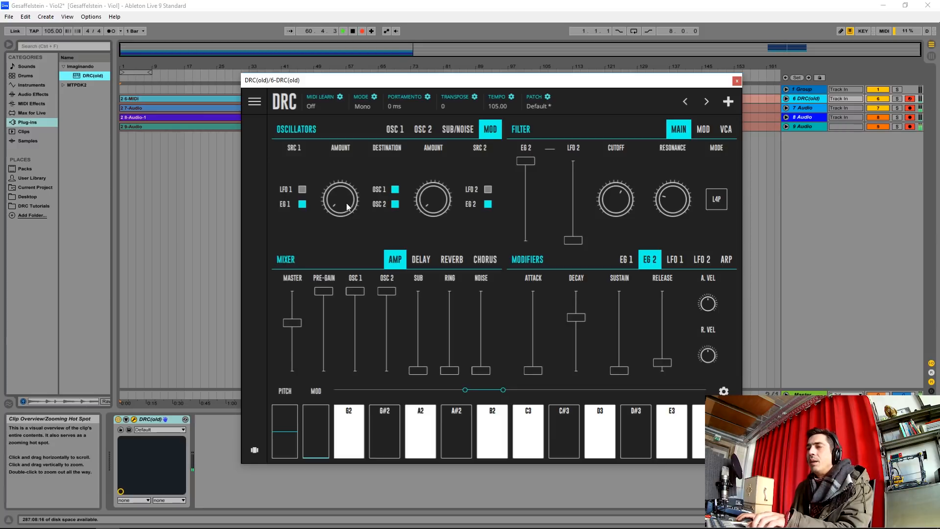
{"action": "left_click_drag", "start_coordinate": [339, 203], "coordinate": [339, 177]}
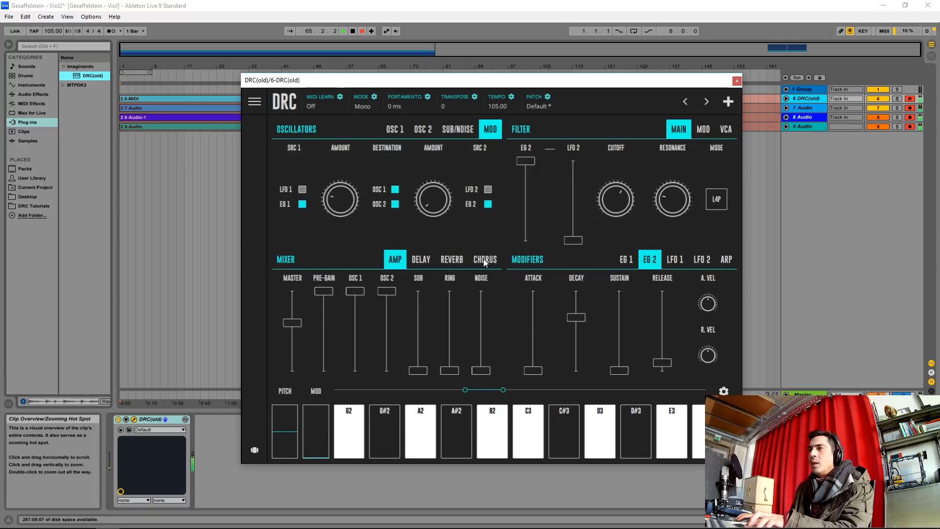
- Enable the chorus and push the reverb's MOD. fader to maximum
{"action": "left_click", "coordinate": [486, 259]}
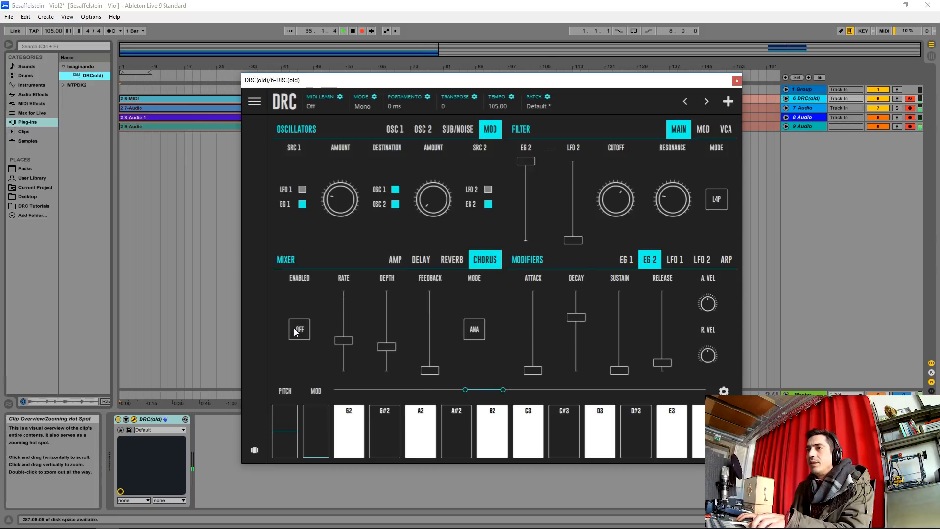
{"action": "left_click", "coordinate": [300, 329]}
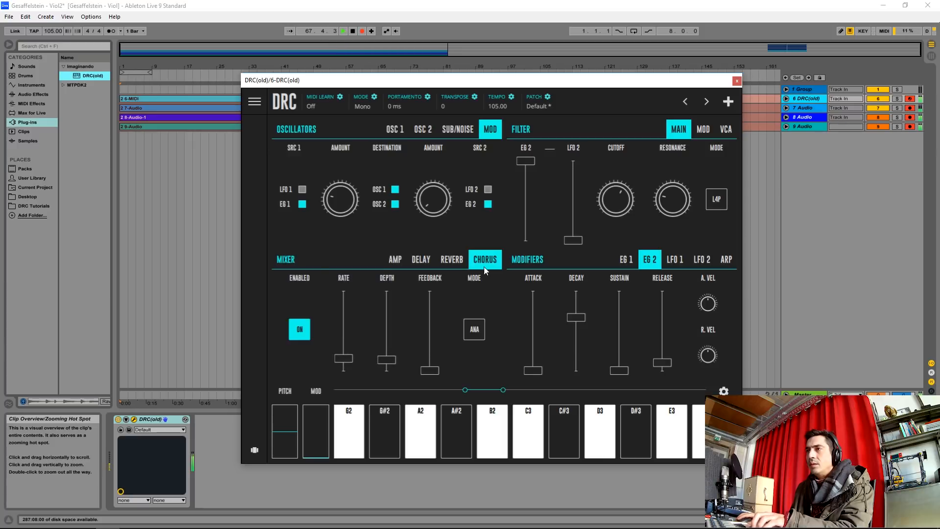
{"action": "left_click", "coordinate": [452, 258]}
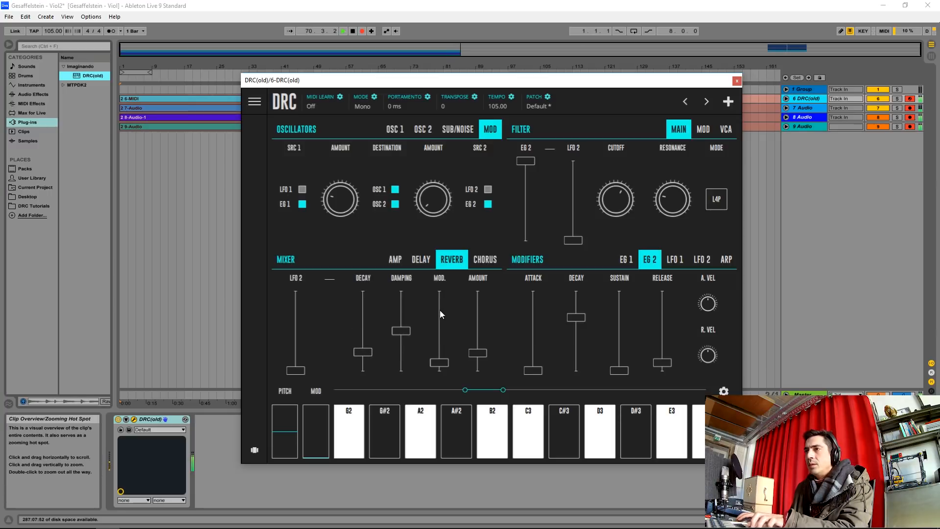
{"action": "left_click_drag", "start_coordinate": [438, 362], "coordinate": [438, 293]}
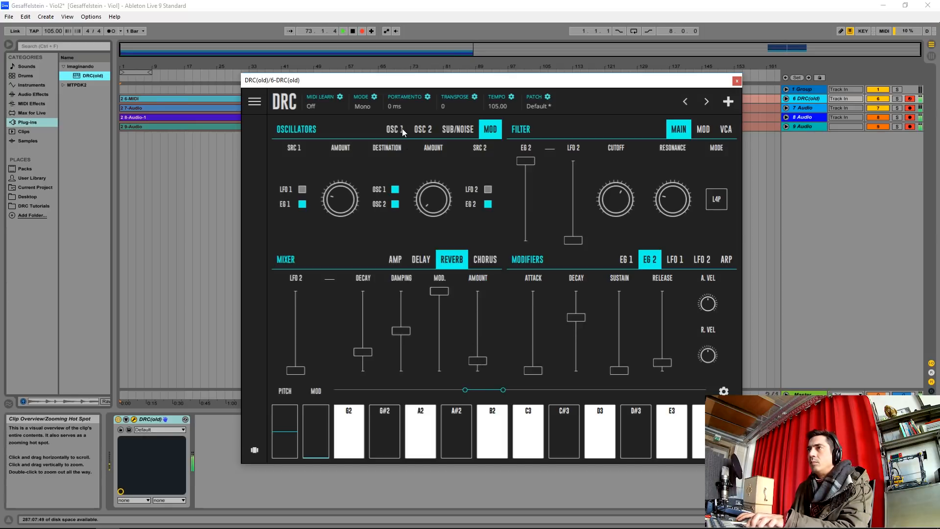
{"action": "left_click", "coordinate": [394, 258]}
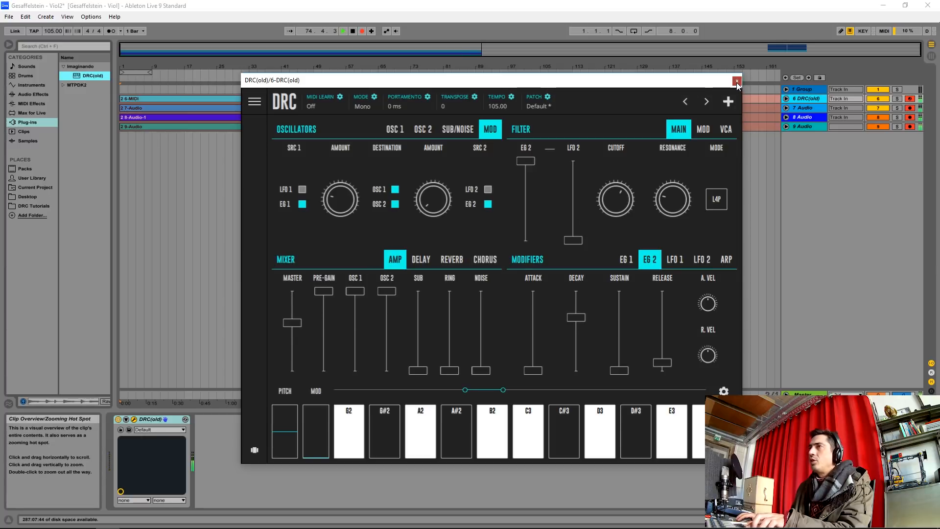
- Close the DRC window and select the short clip near bar 133 in the arrangement
{"action": "left_click", "coordinate": [736, 82]}
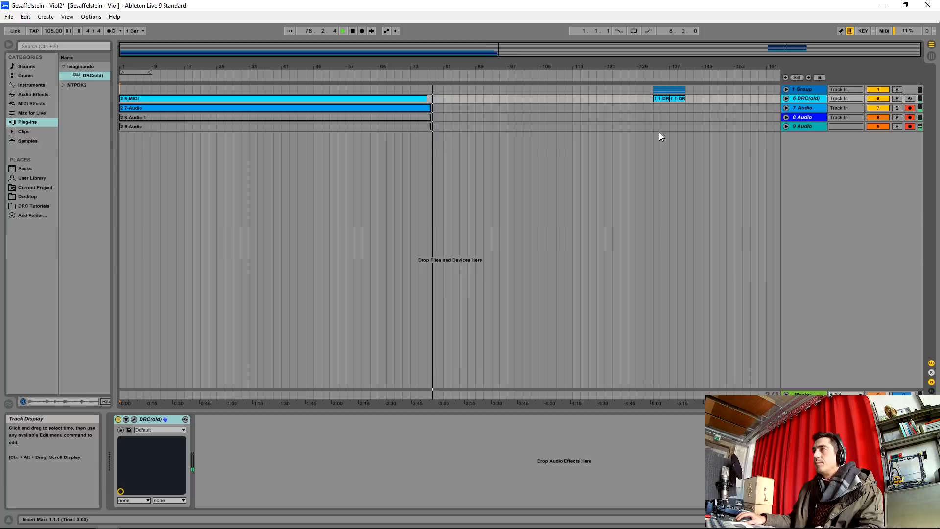
{"action": "left_click", "coordinate": [660, 99]}
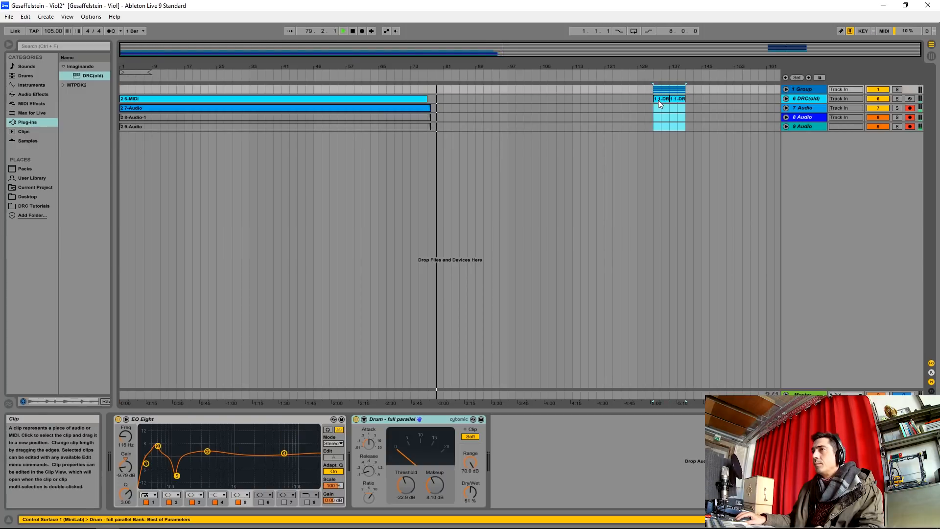